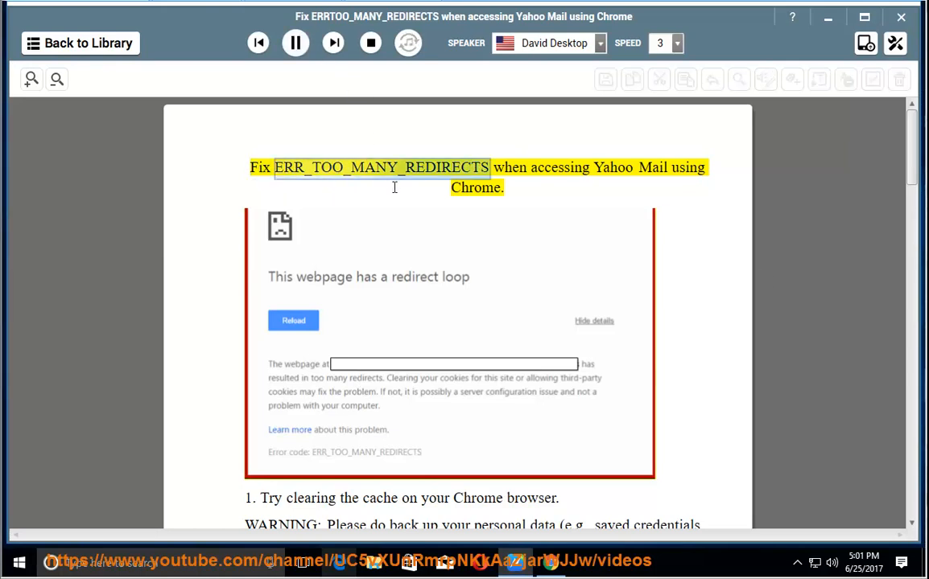
Start playback at the article title and follow the highlight through fixes 1–2 to the delete-cookies tip.
{"action": "double_click", "coordinate": [558, 168]}
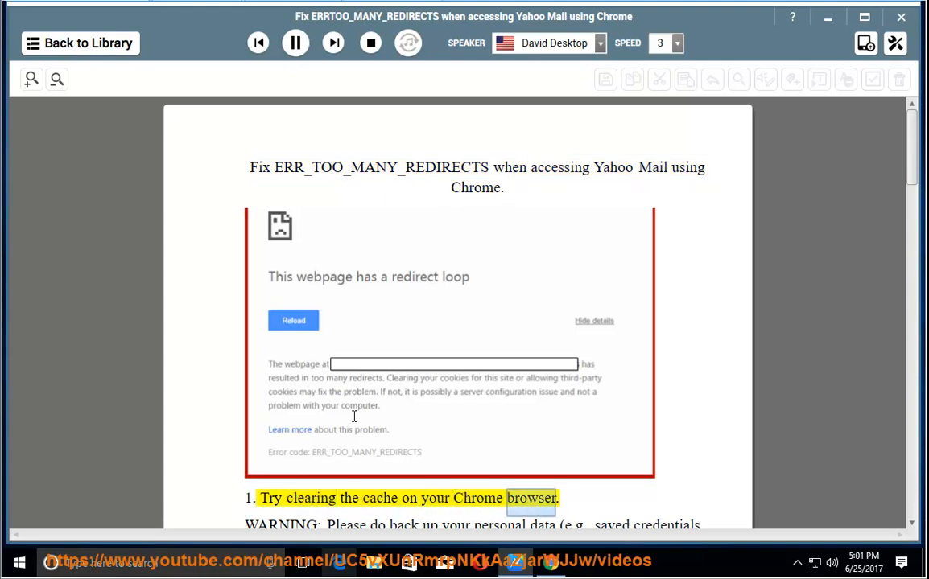
{"action": "scroll", "scroll_direction": "down", "scroll_amount": 3}
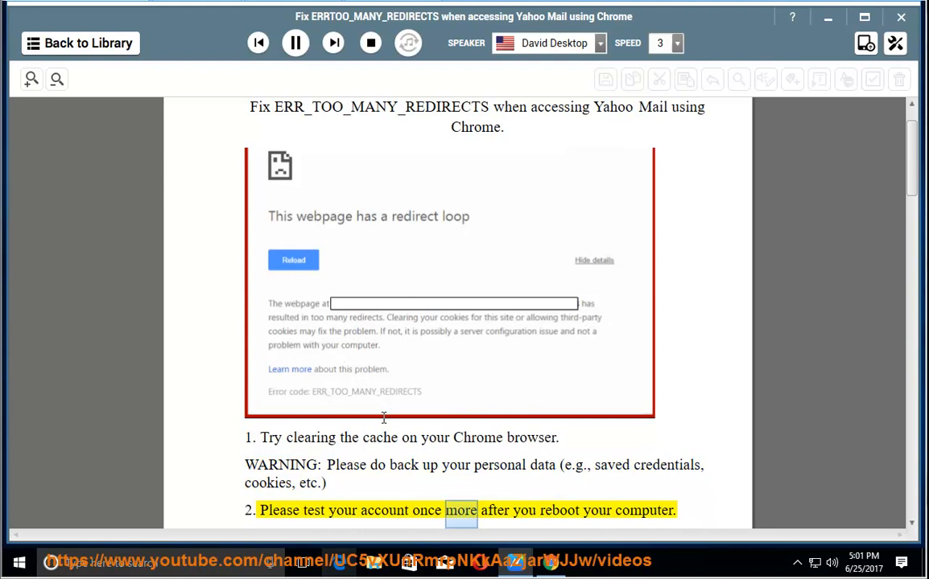
{"action": "scroll", "scroll_direction": "down", "scroll_amount": 3}
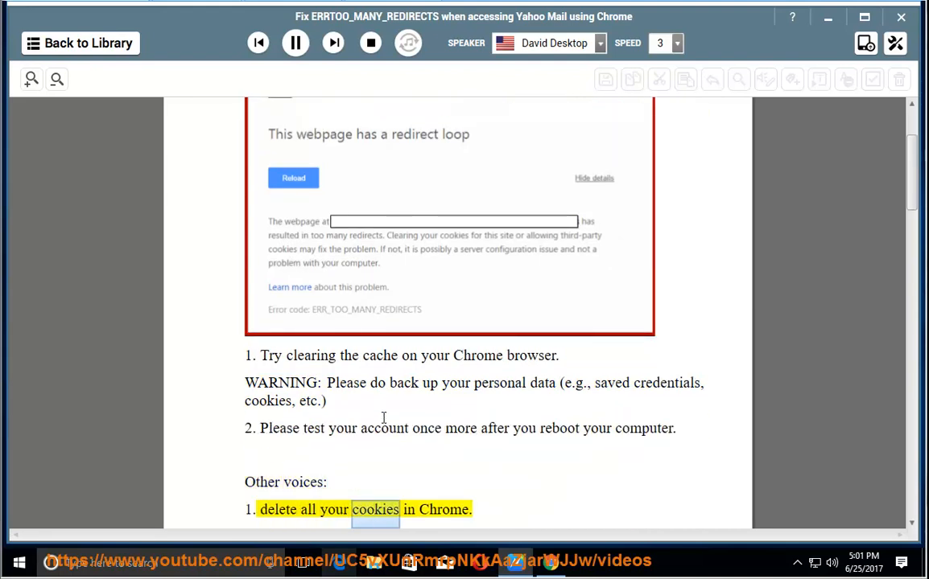
Follow the highlight through items 2–4 until 4.1 'Uncheck that Block third-party cookies' is read.
{"action": "scroll", "scroll_direction": "down", "scroll_amount": 3}
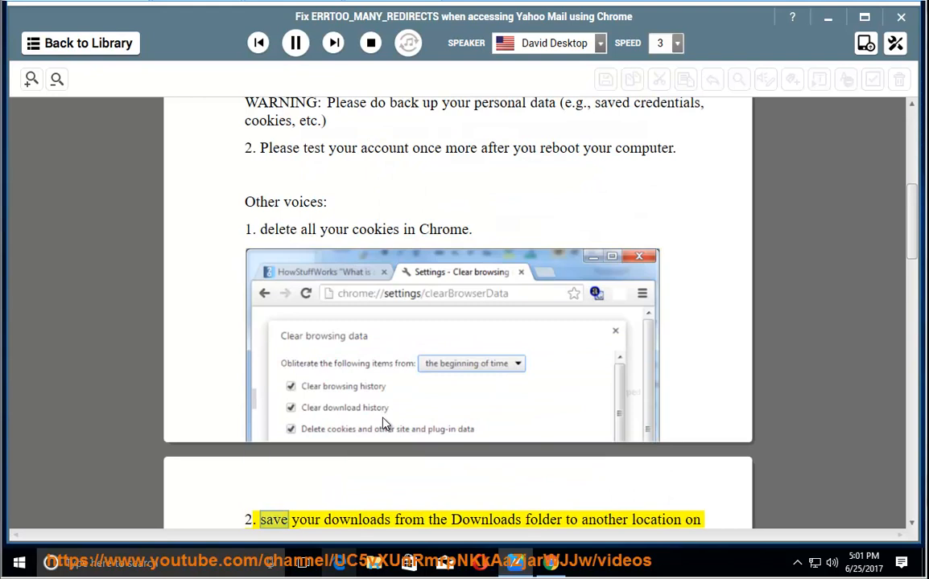
{"action": "scroll", "scroll_direction": "down", "scroll_amount": 3}
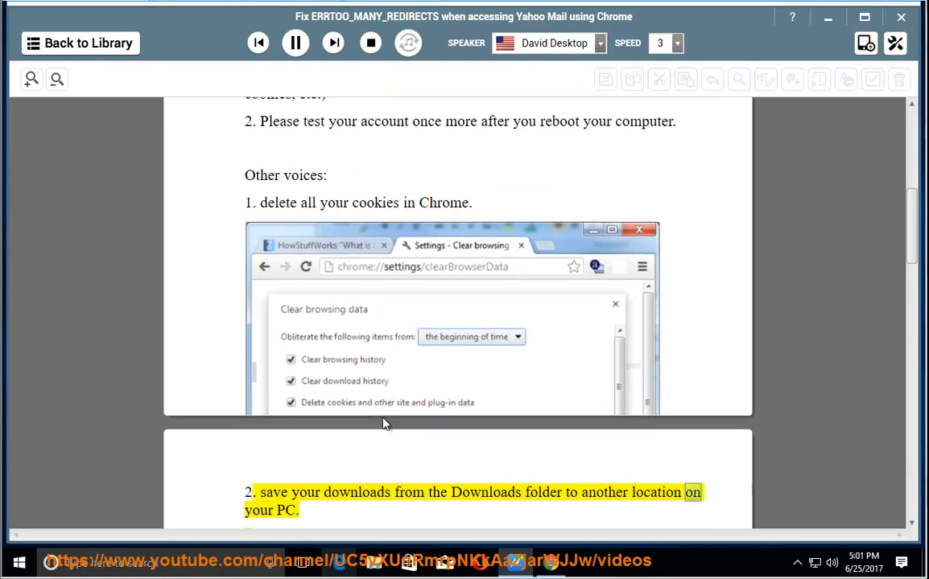
{"action": "scroll", "scroll_direction": "down", "scroll_amount": 3}
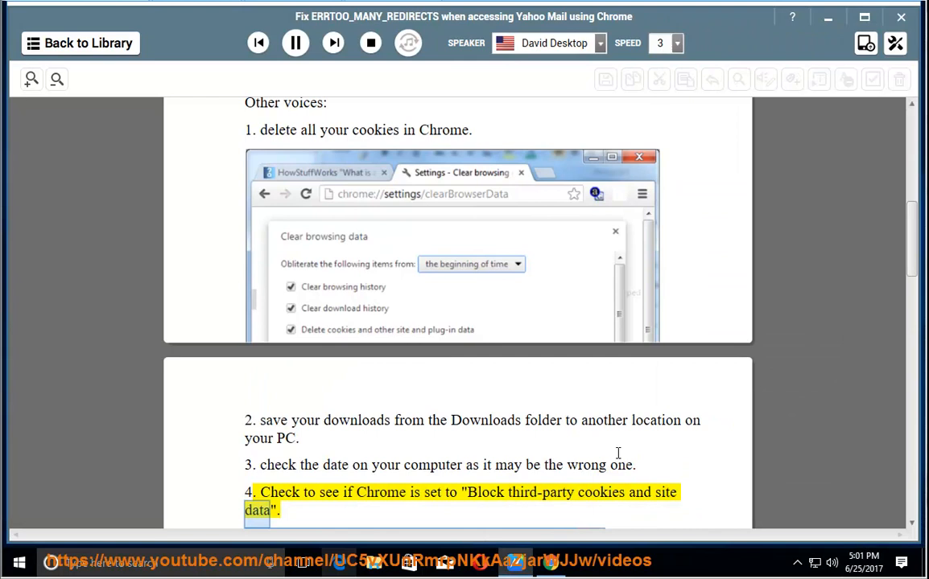
{"action": "scroll", "scroll_direction": "down", "scroll_amount": 3}
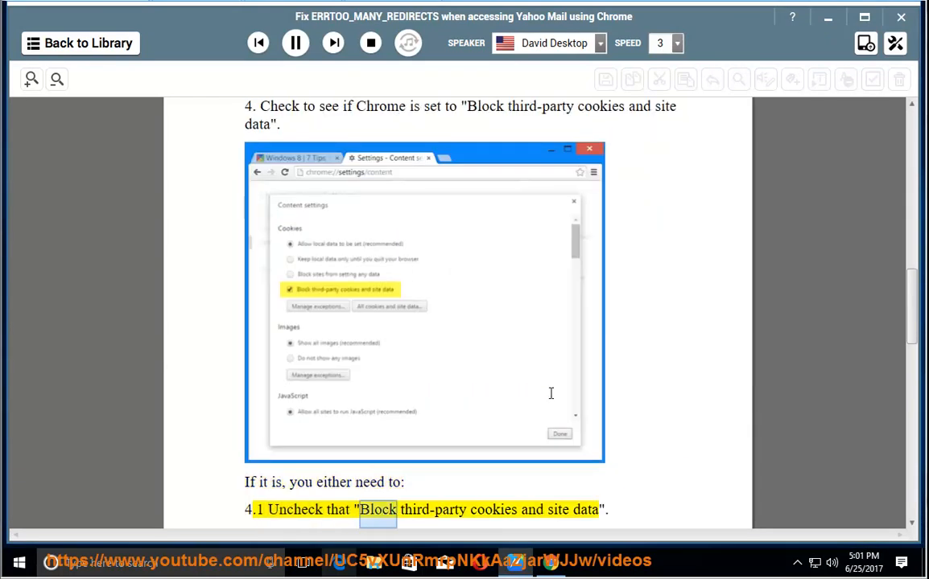
Follow the highlight through 4.1, 4.2, firewall, DNS cache and step 7 to the default profile folder note.
{"action": "scroll", "scroll_direction": "down", "scroll_amount": 3}
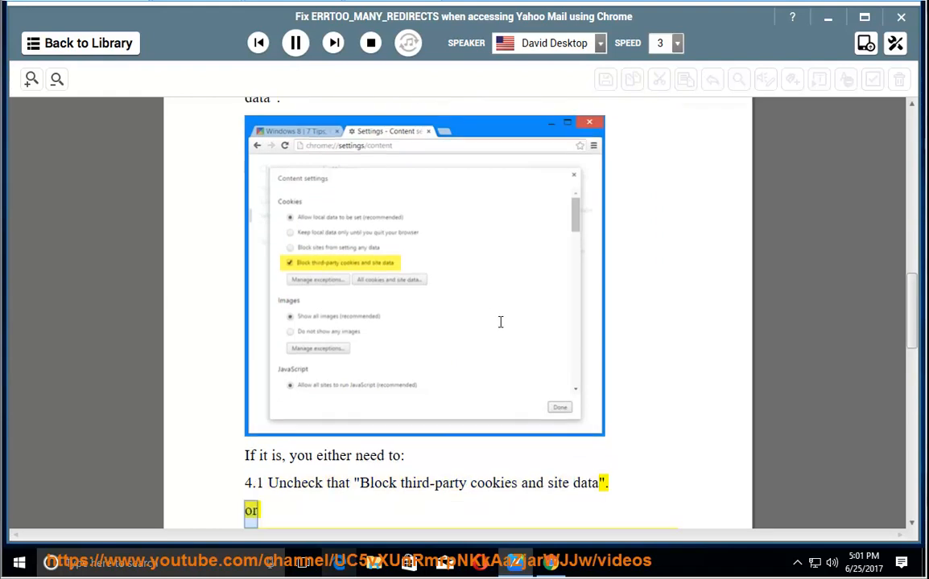
{"action": "scroll", "scroll_direction": "down", "scroll_amount": 3}
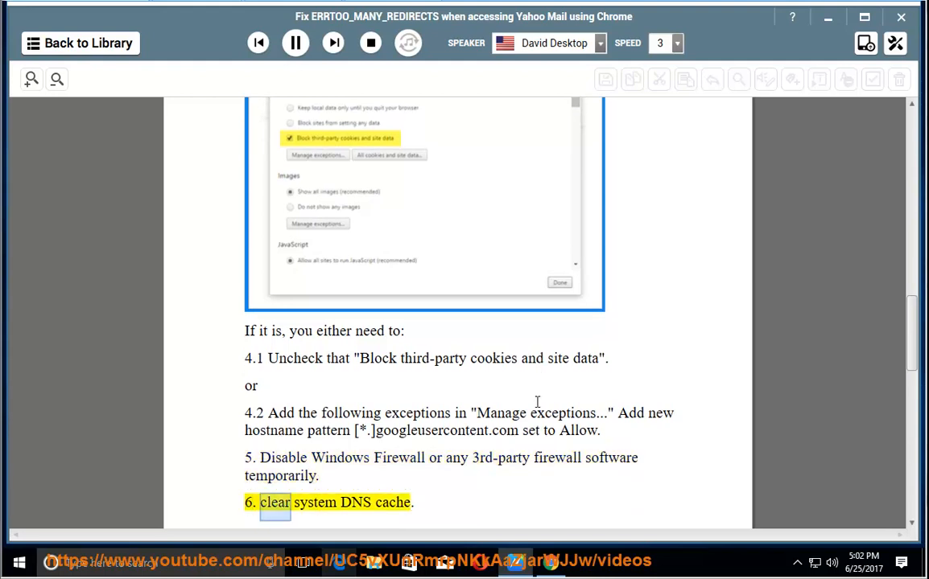
{"action": "scroll", "scroll_direction": "down", "scroll_amount": 3}
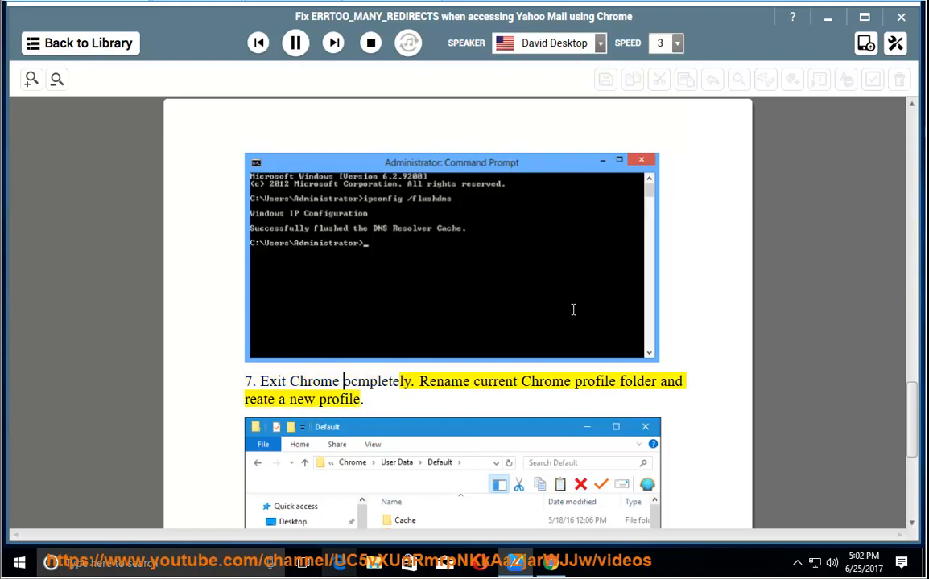
{"action": "scroll", "scroll_direction": "down", "scroll_amount": 3}
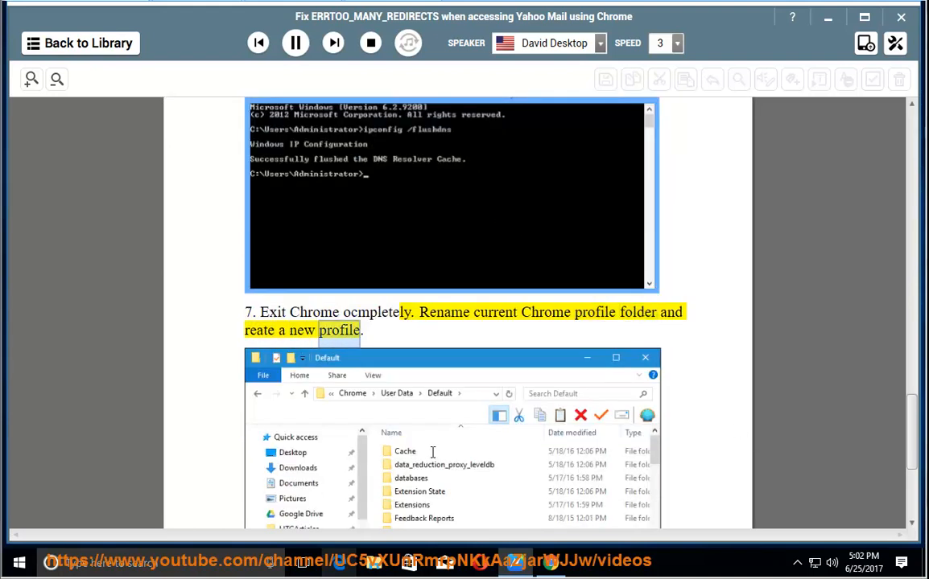
{"action": "scroll", "scroll_direction": "down", "scroll_amount": 3}
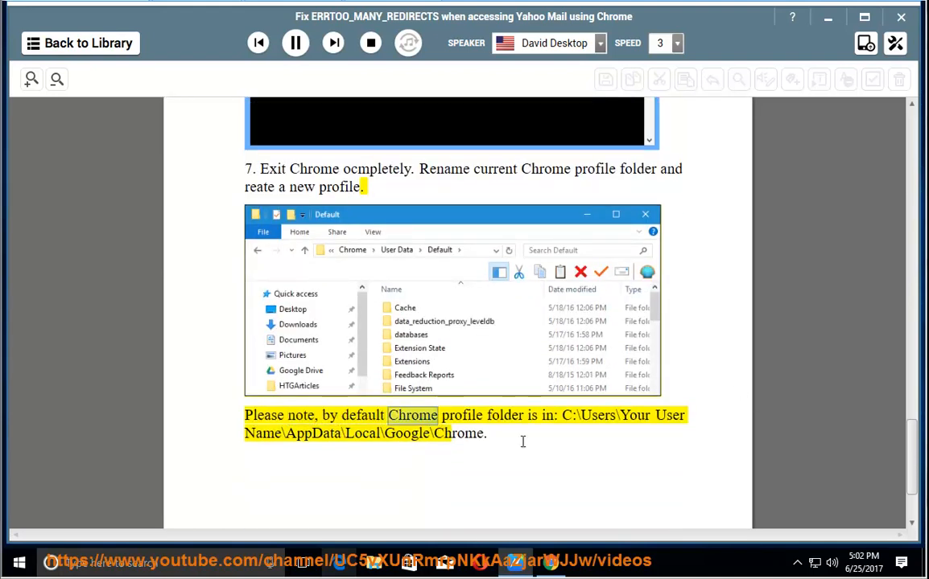